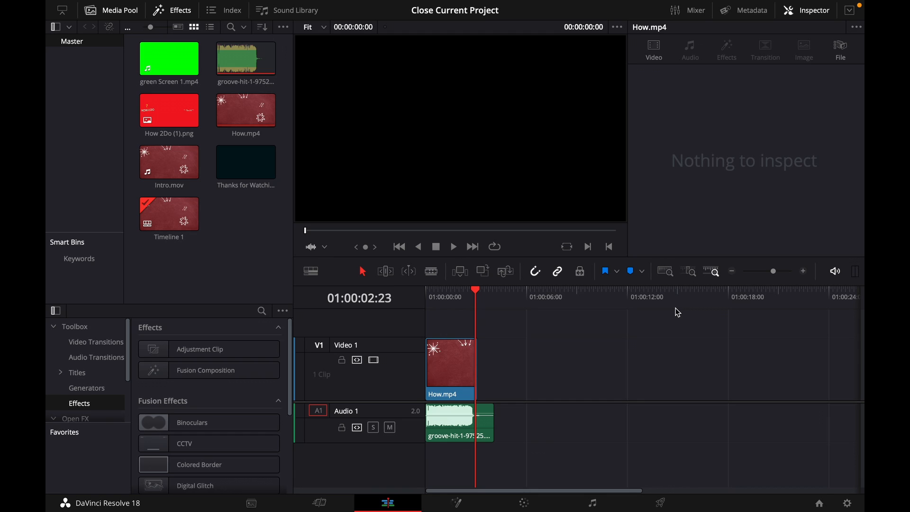
{"action": "mouse_move", "coordinate": [517, 328]}
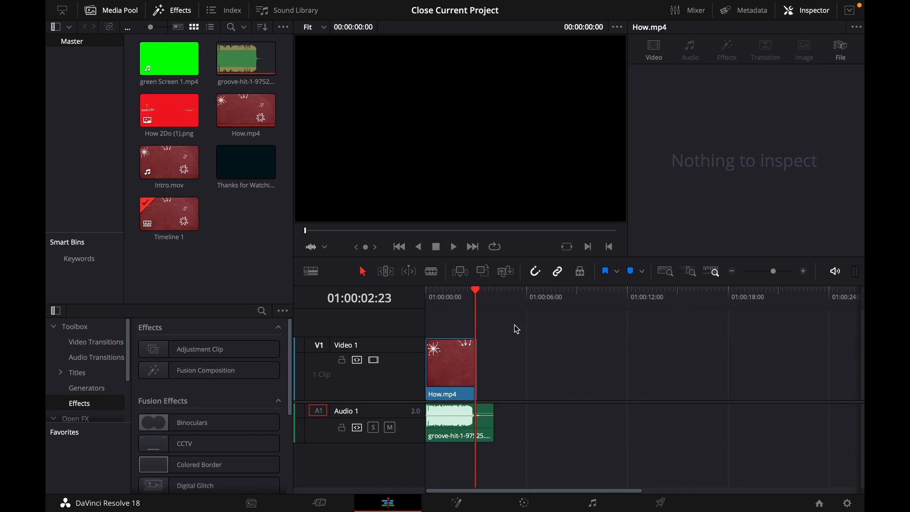
{"action": "mouse_move", "coordinate": [512, 41]}
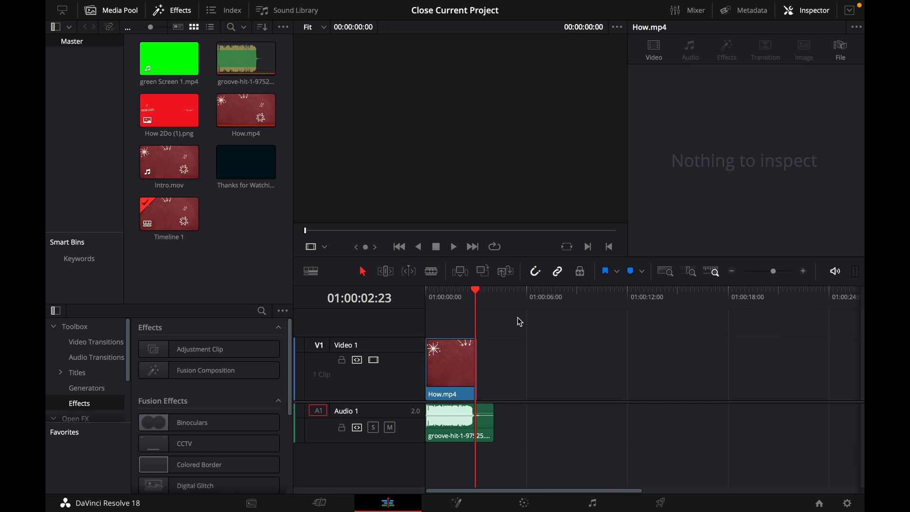
{"action": "mouse_move", "coordinate": [819, 504]}
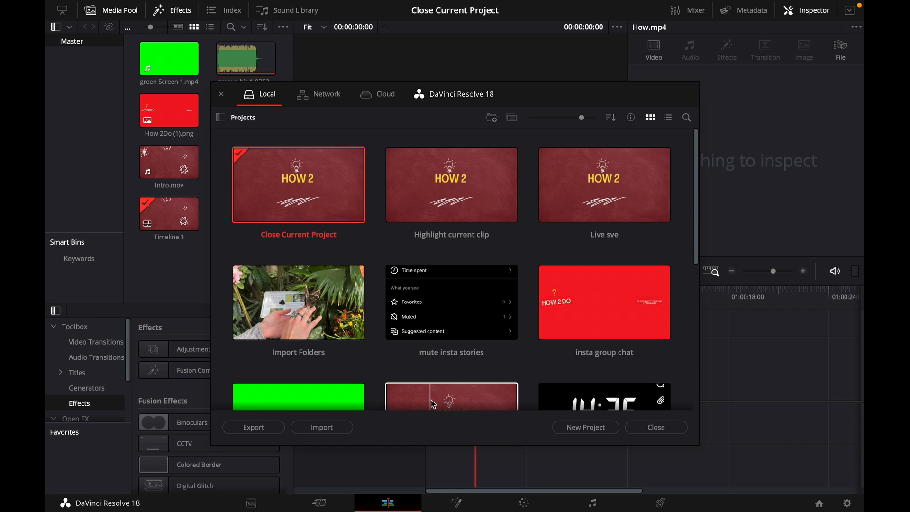
{"action": "mouse_move", "coordinate": [455, 253]}
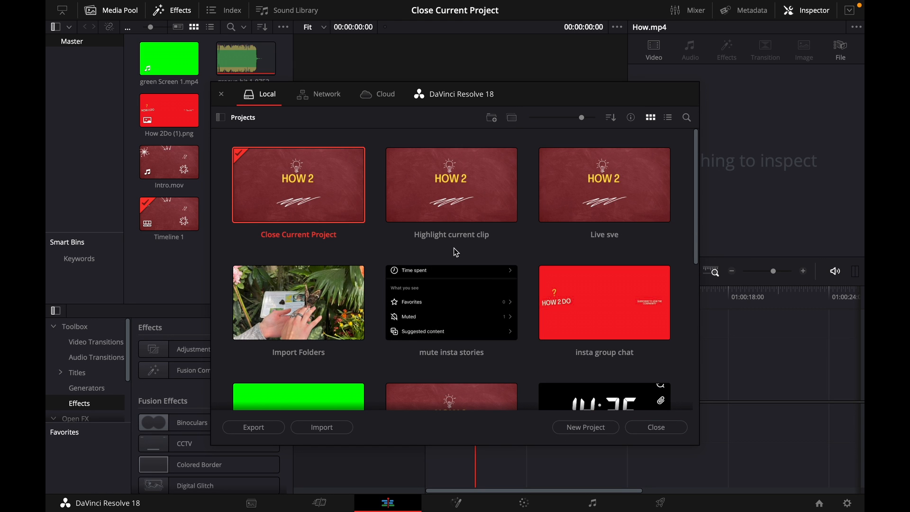
Step: Close the 'Close Current Project' project from its thumbnail's context menu, leaving an Untitled Project
{"action": "right_click", "coordinate": [299, 186]}
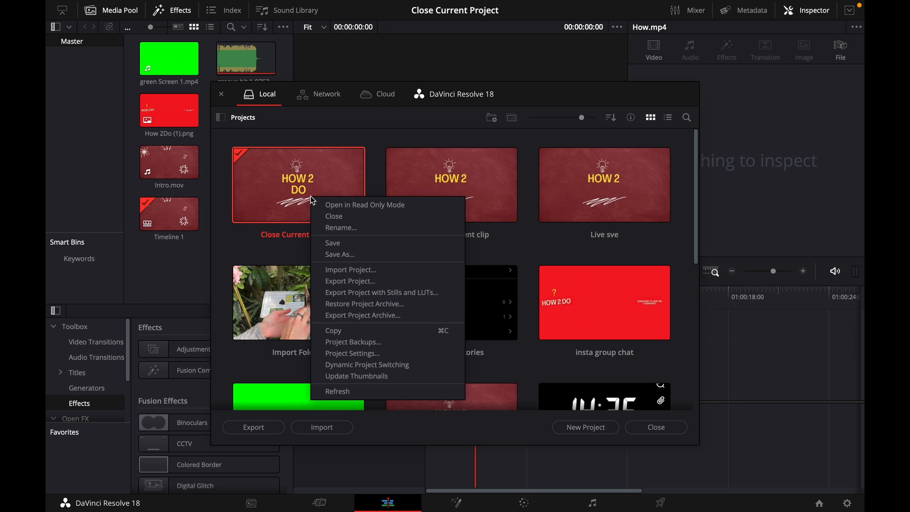
{"action": "mouse_move", "coordinate": [332, 219]}
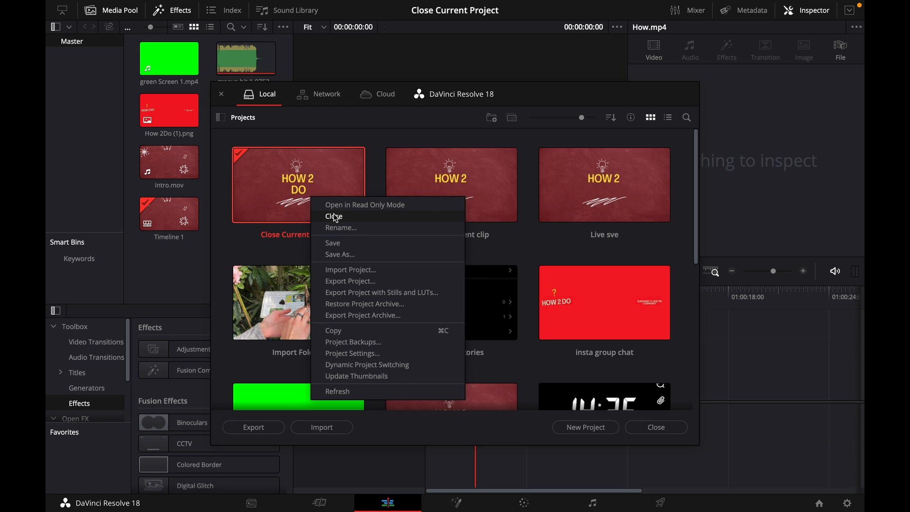
{"action": "left_click", "coordinate": [333, 217]}
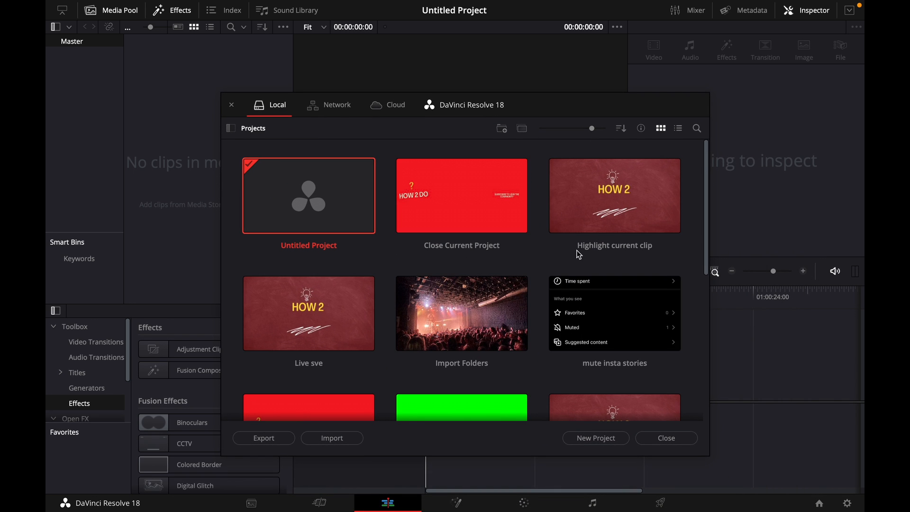
{"action": "double_click", "coordinate": [614, 195]}
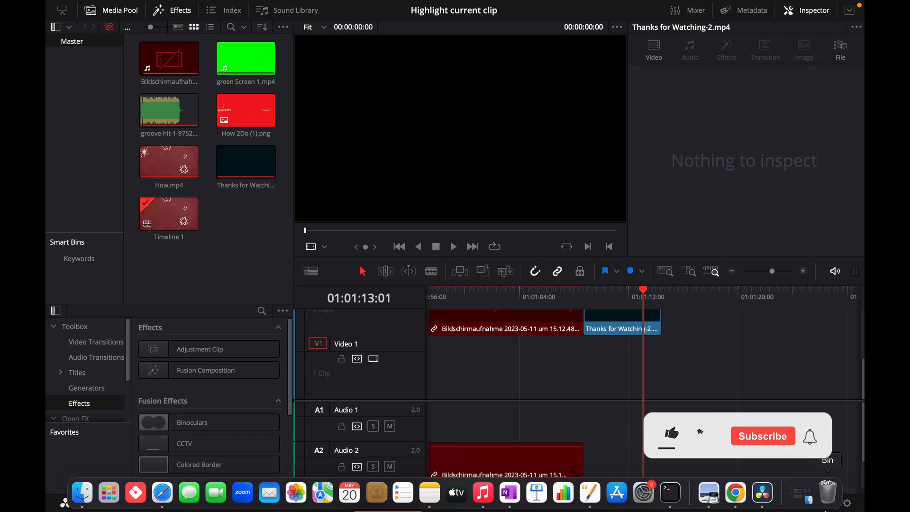
{"action": "left_click", "coordinate": [671, 435]}
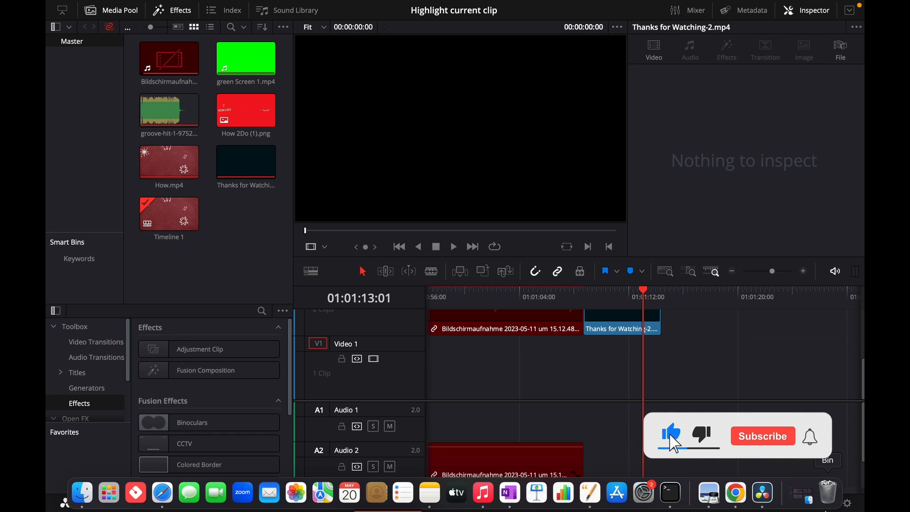
{"action": "left_click", "coordinate": [762, 436]}
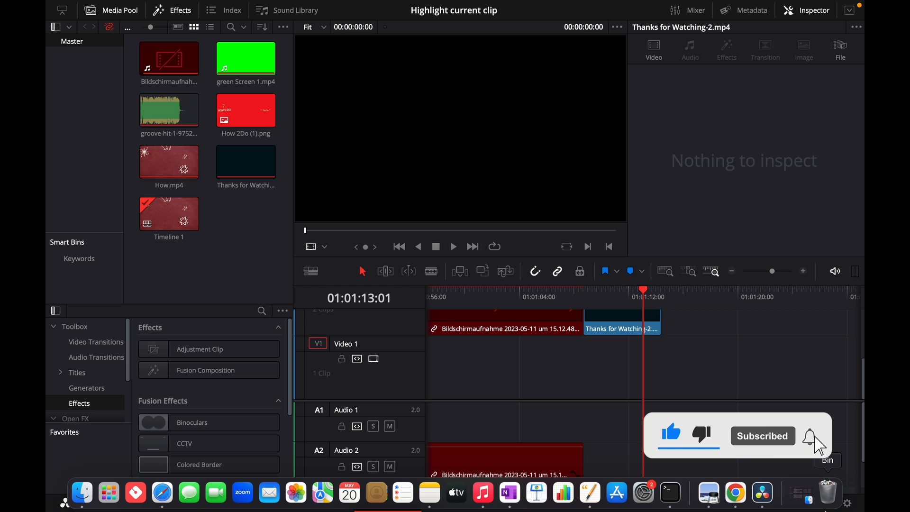